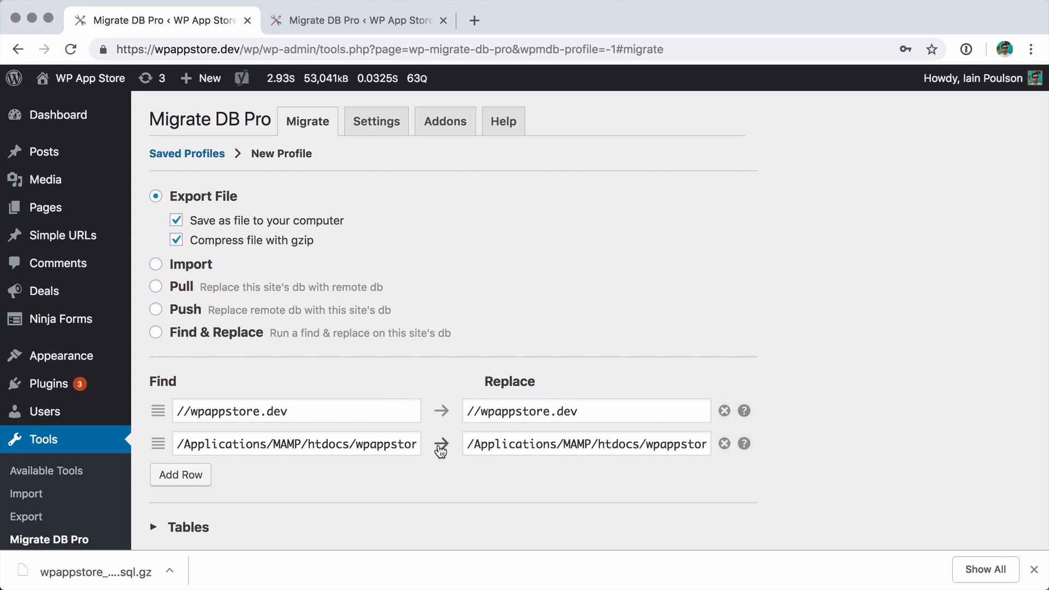
{"action": "mouse_move", "coordinate": [440, 450]}
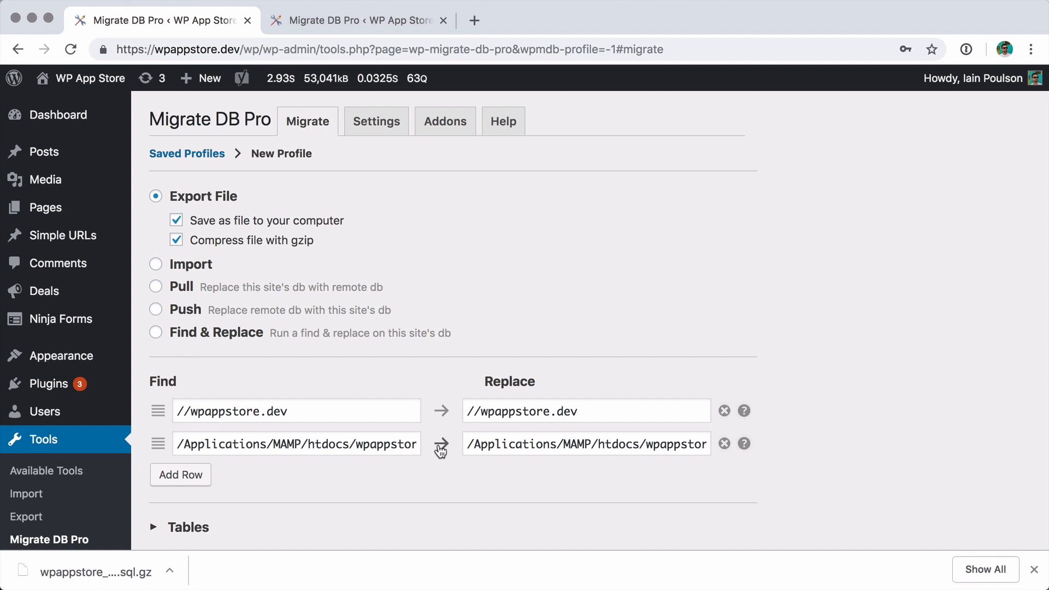
{"action": "mouse_move", "coordinate": [441, 449]}
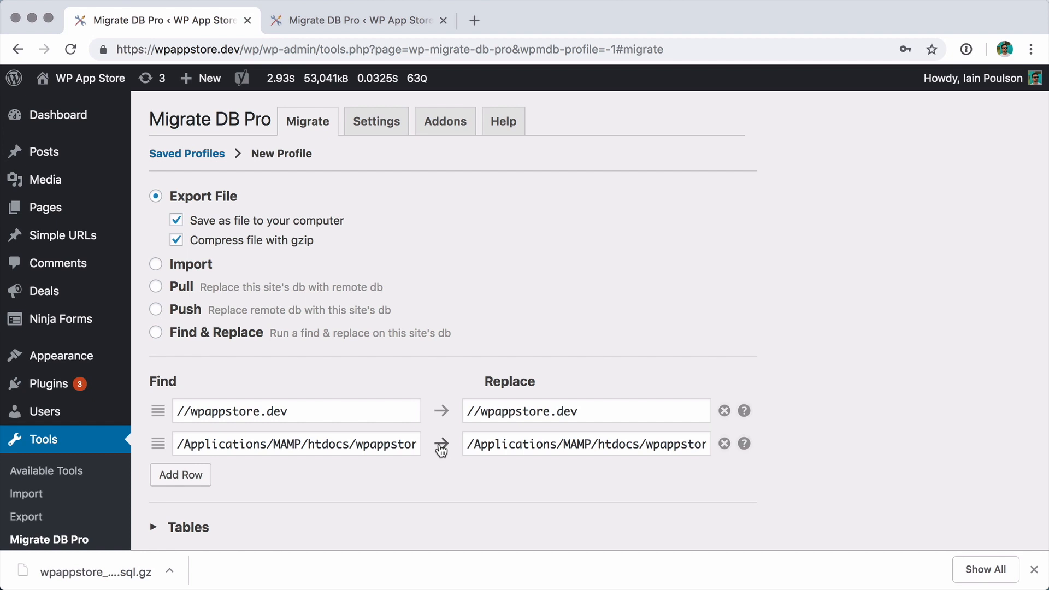
{"action": "mouse_move", "coordinate": [166, 290]}
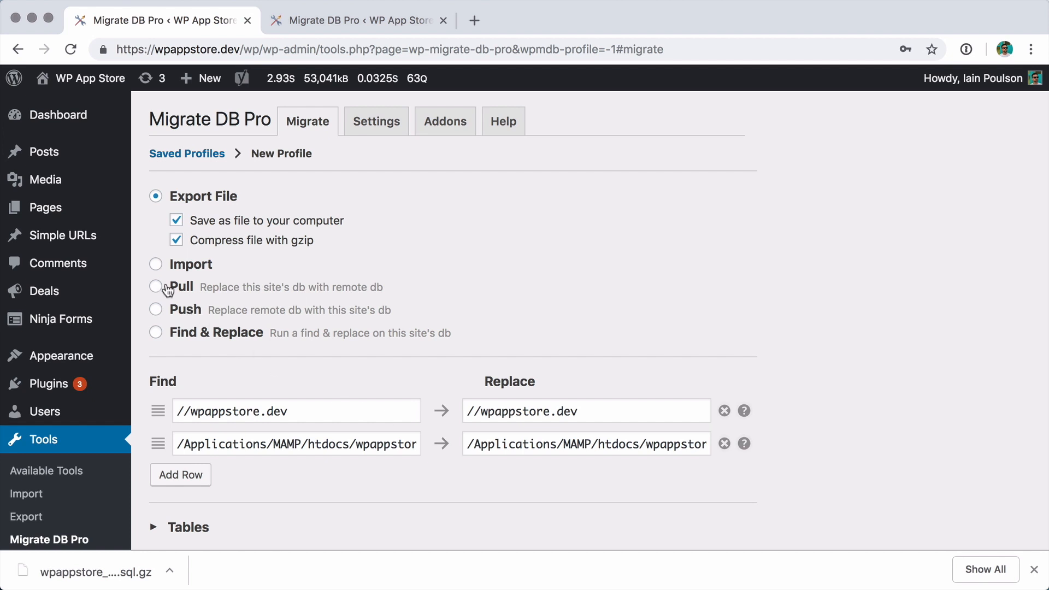
Choose Import and load the live site's wpappstore.com .sql.gz export file.
{"action": "left_click", "coordinate": [155, 263]}
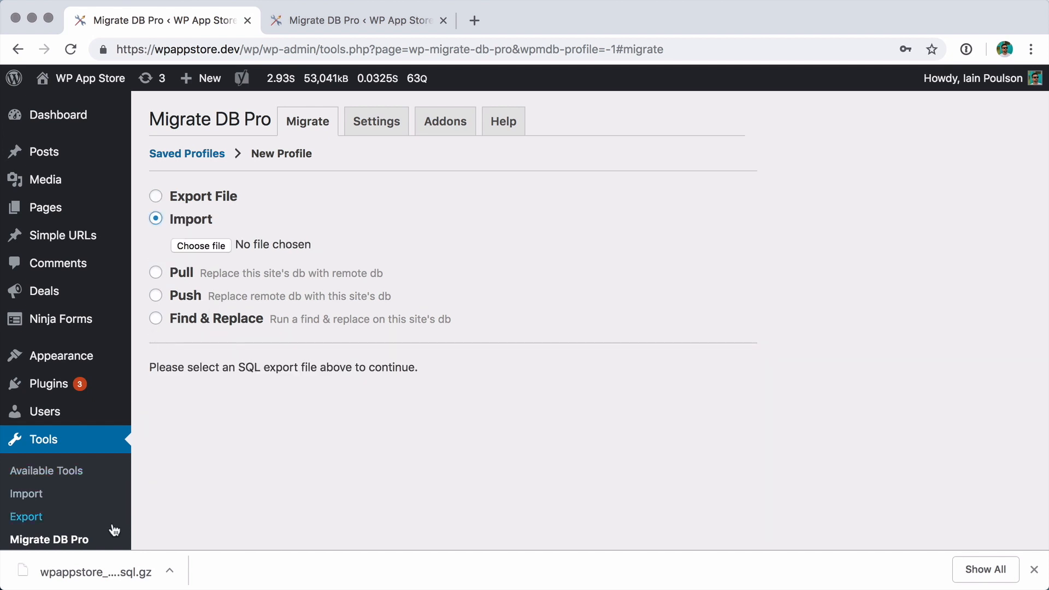
{"action": "left_click", "coordinate": [201, 245]}
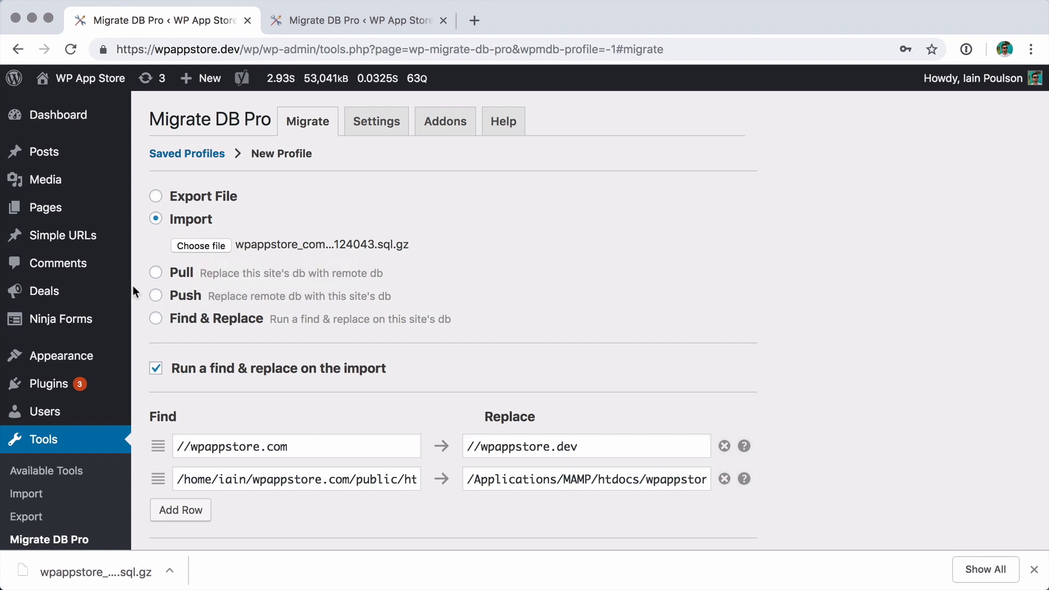
{"action": "left_click", "coordinate": [155, 273]}
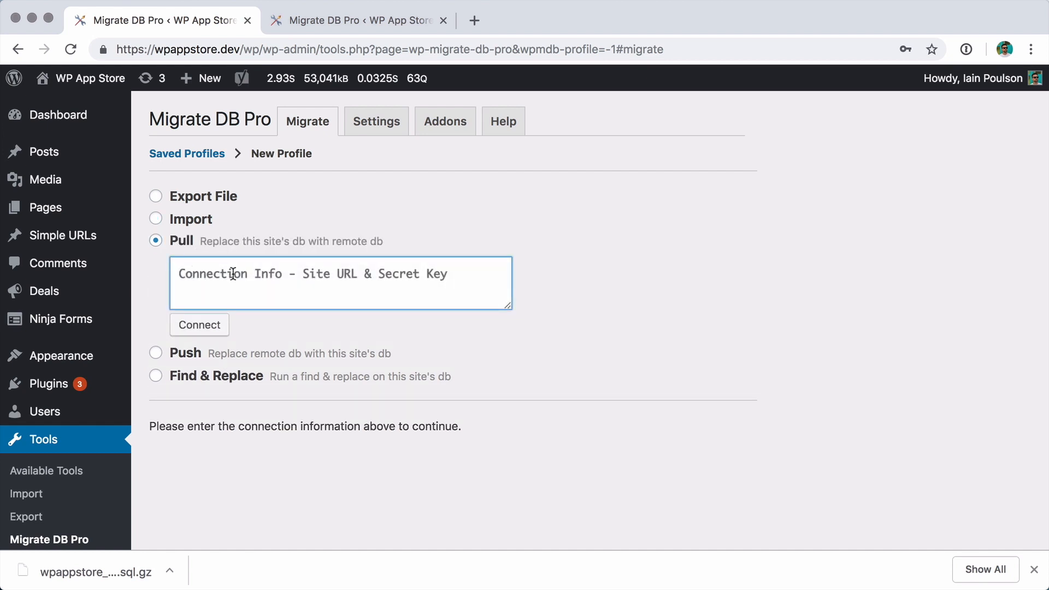
{"action": "type", "text": "https://wpappstore.com/wp aSJLnlVa5fGC7gsMDD0DTQGAcojFpivtnDqBk/qL"}
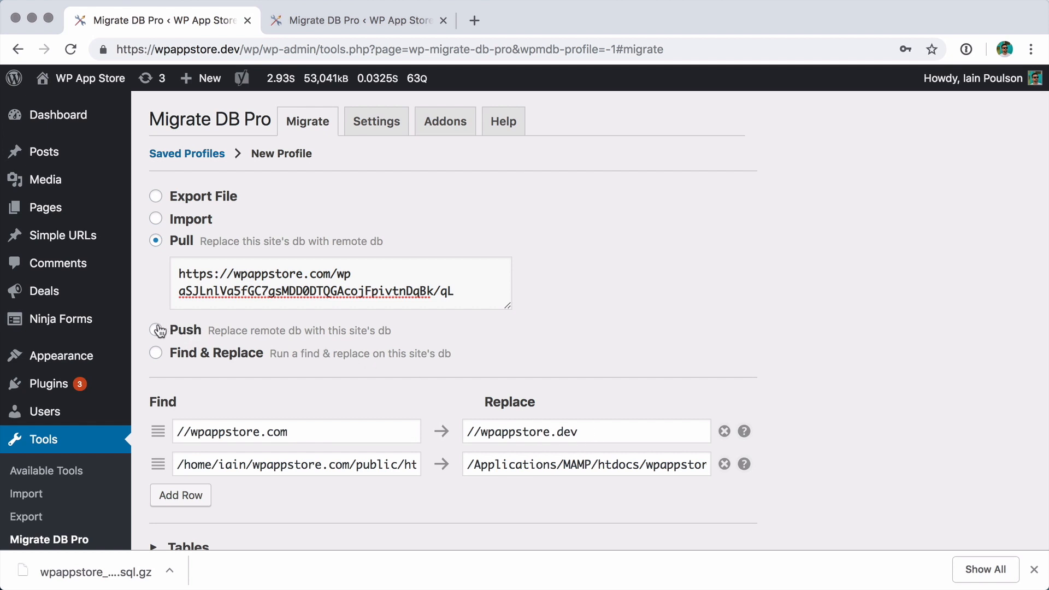
{"action": "left_click", "coordinate": [155, 330]}
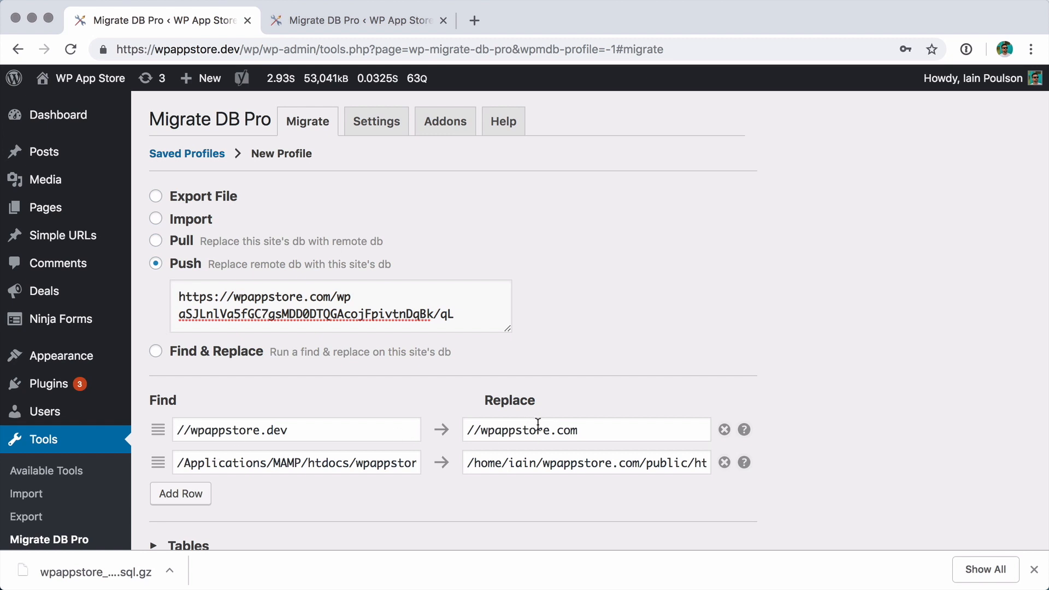
{"action": "mouse_move", "coordinate": [220, 382]}
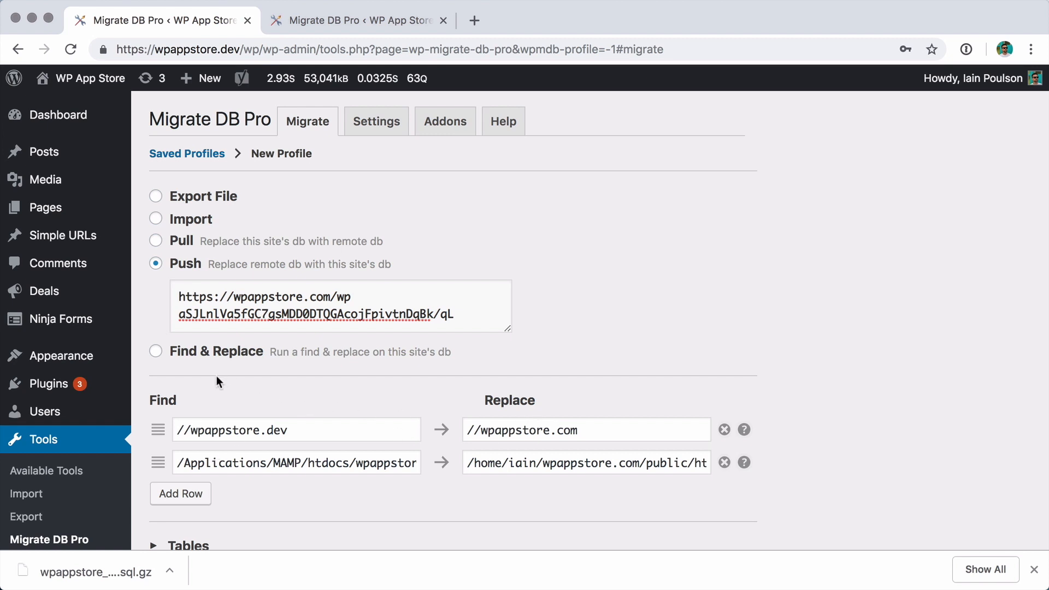
{"action": "left_click", "coordinate": [155, 350]}
{"action": "type", "text": "h"}
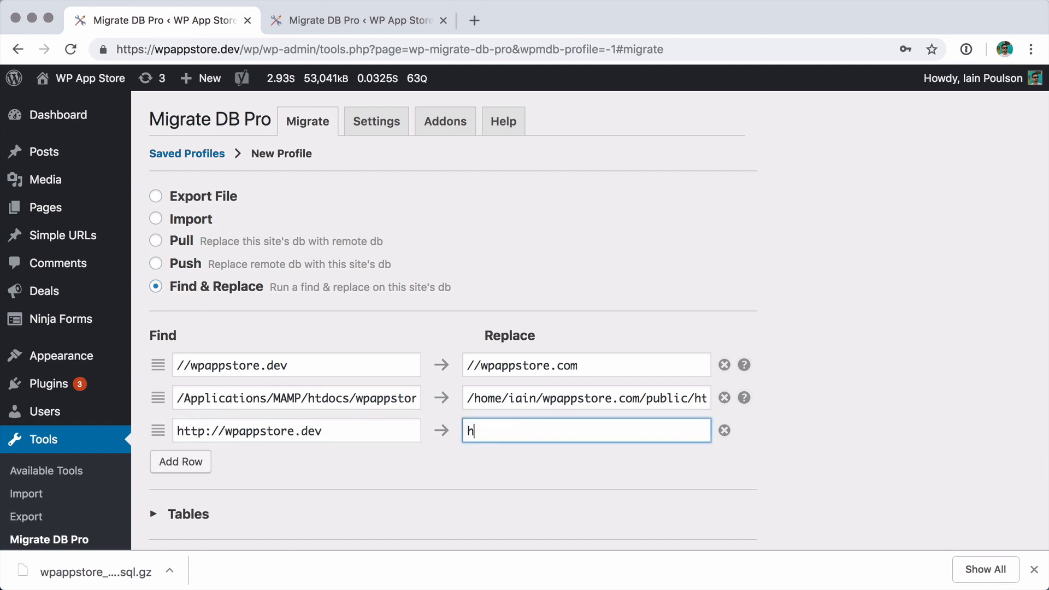
{"action": "type", "text": "ttps://wpappstore.com"}
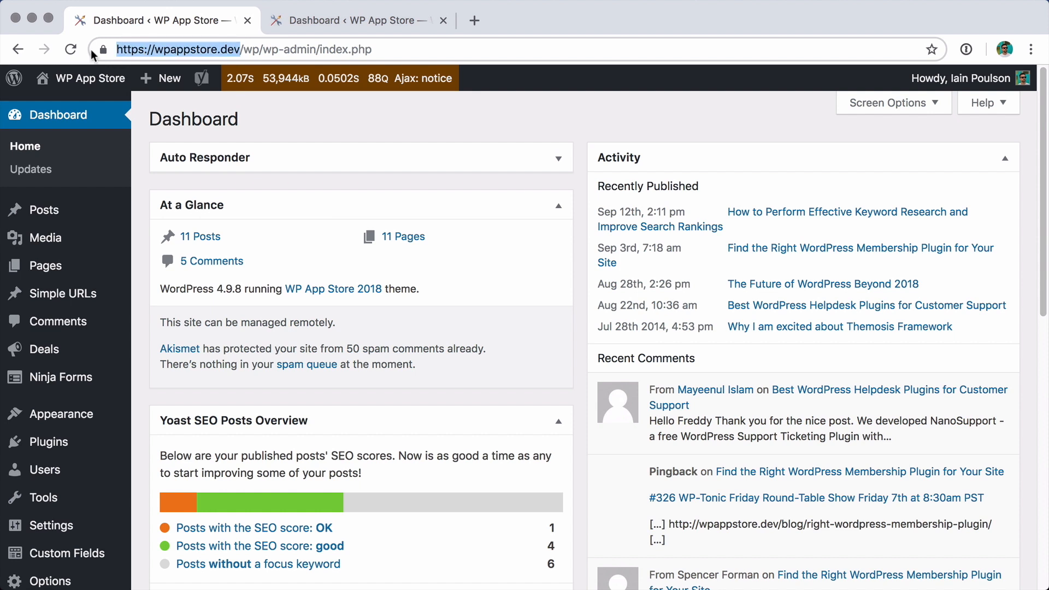
{"action": "left_click", "coordinate": [348, 21]}
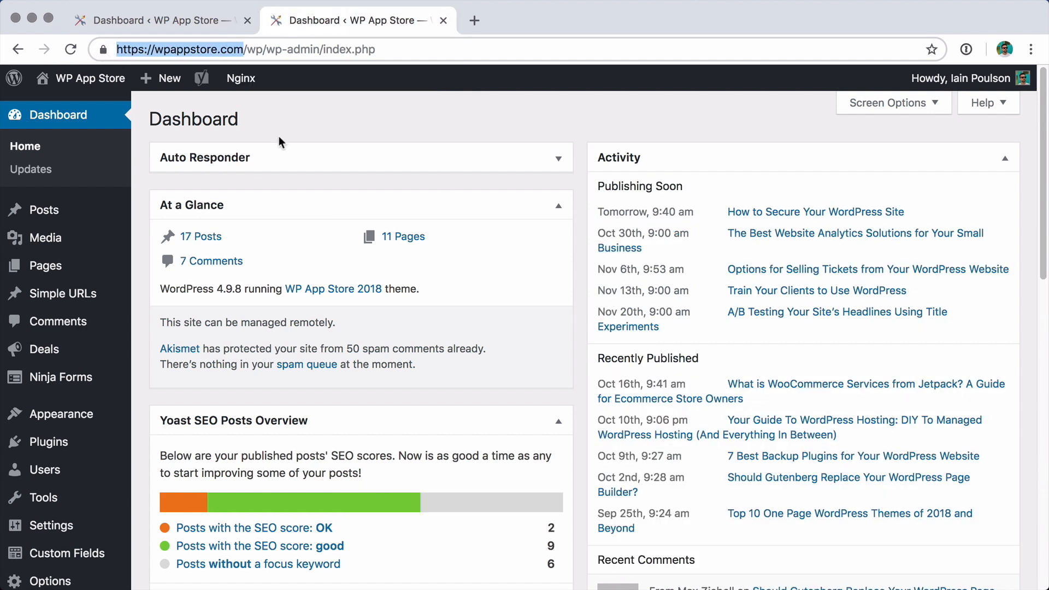
{"action": "mouse_move", "coordinate": [204, 230]}
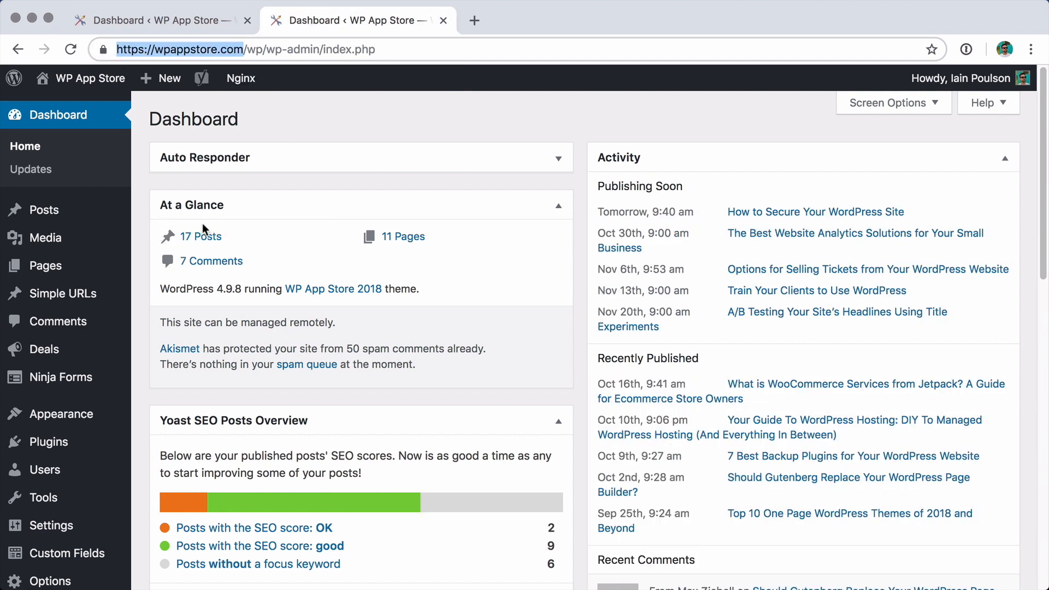
{"action": "left_click", "coordinate": [160, 20]}
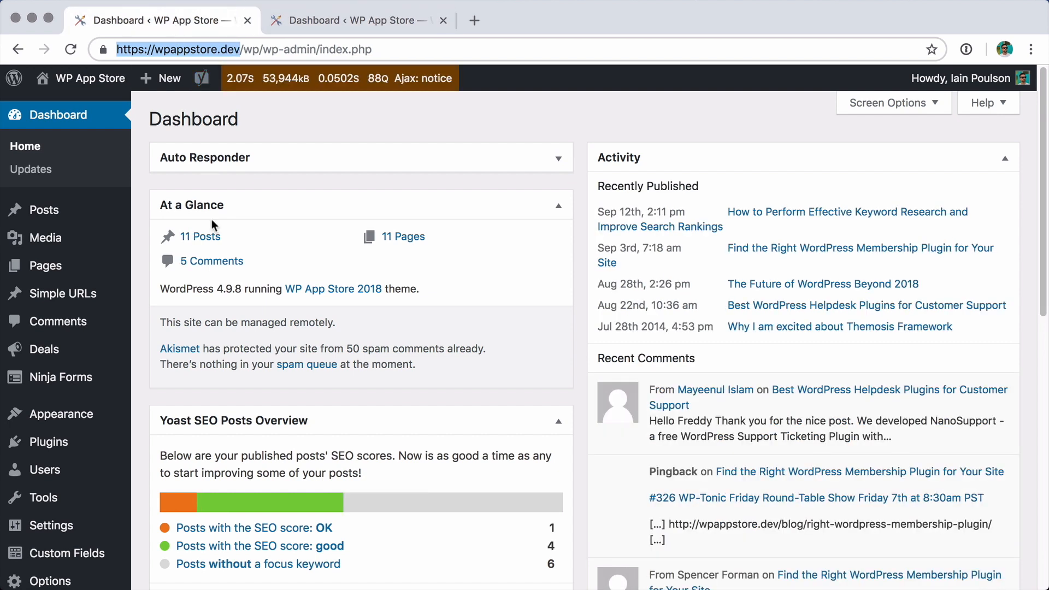
{"action": "mouse_move", "coordinate": [223, 251]}
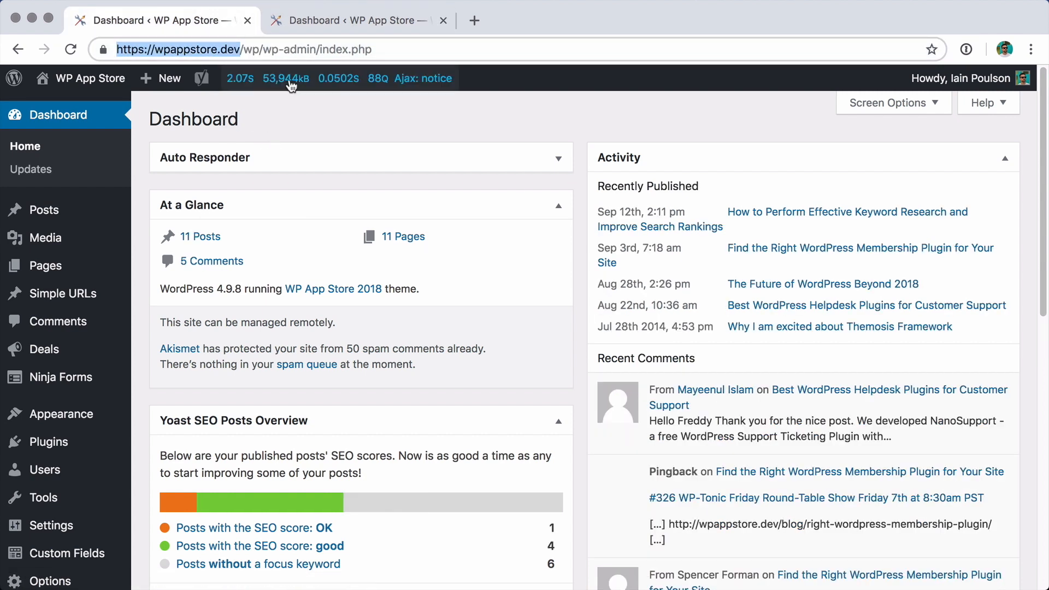
{"action": "left_click", "coordinate": [285, 79]}
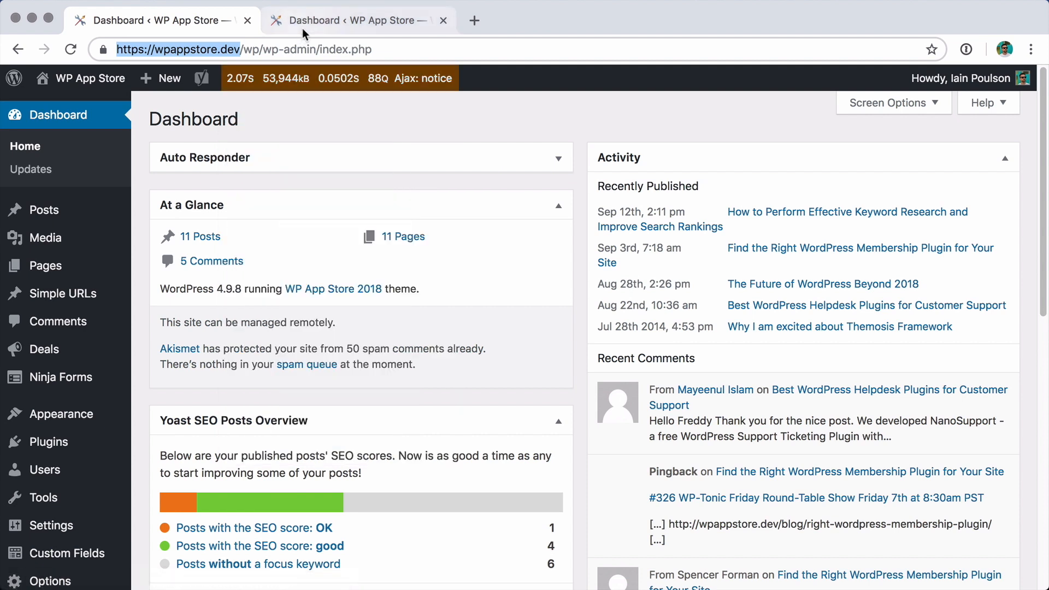
{"action": "mouse_move", "coordinate": [459, 137]}
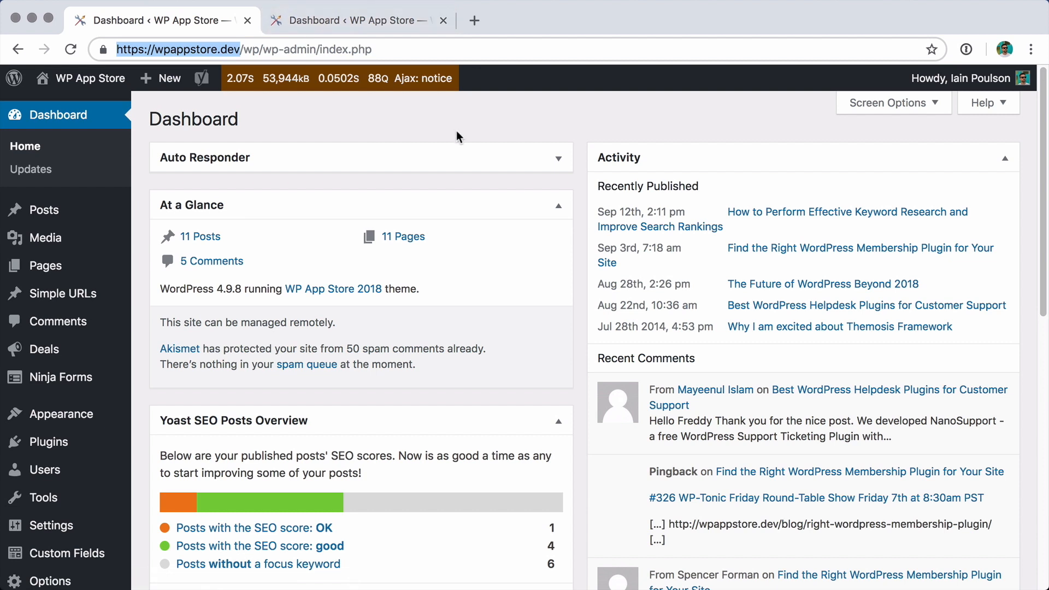
{"action": "mouse_move", "coordinate": [197, 290]}
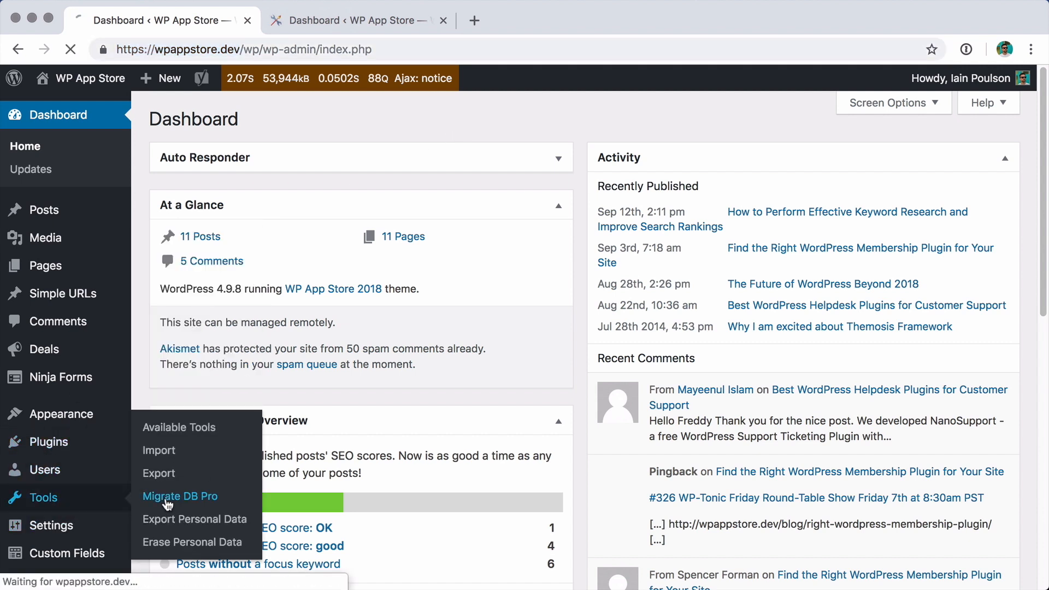
Start a new Migrate DB Pro migration on dev instead of the saved profile.
{"action": "left_click", "coordinate": [179, 496]}
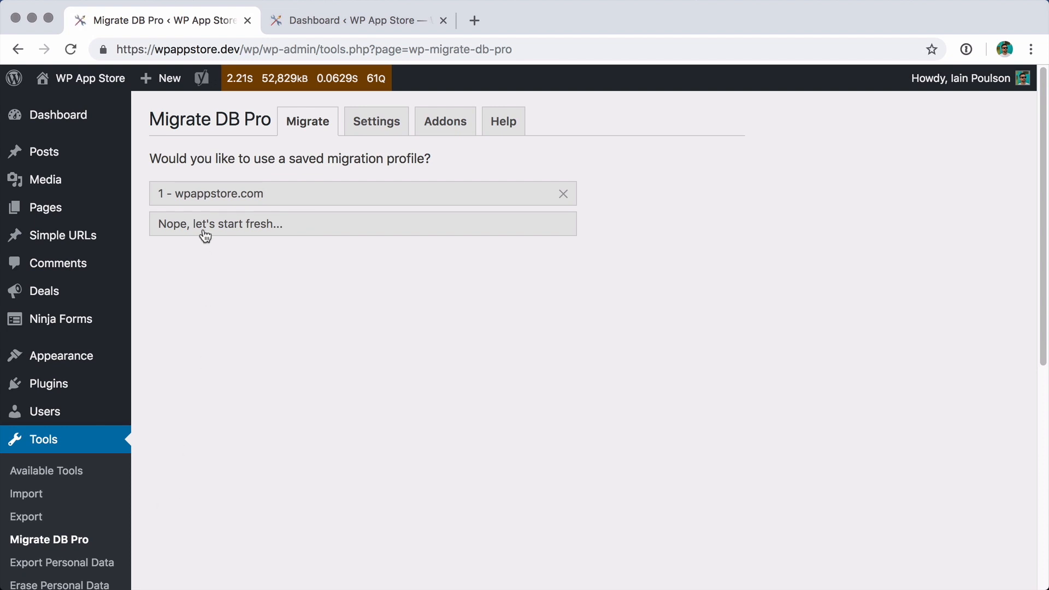
{"action": "left_click", "coordinate": [362, 223]}
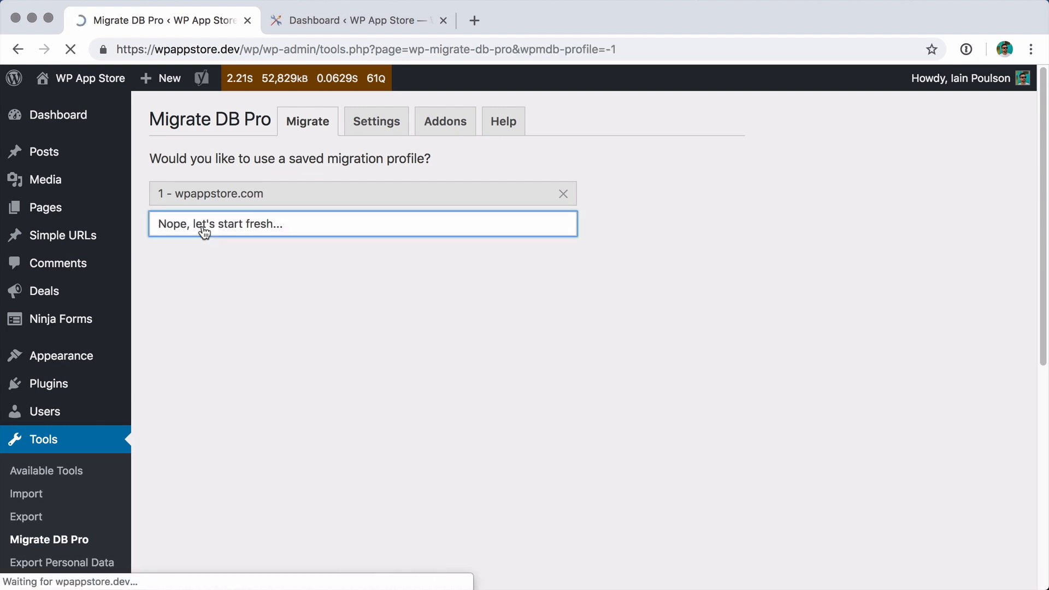
{"action": "left_click", "coordinate": [362, 224]}
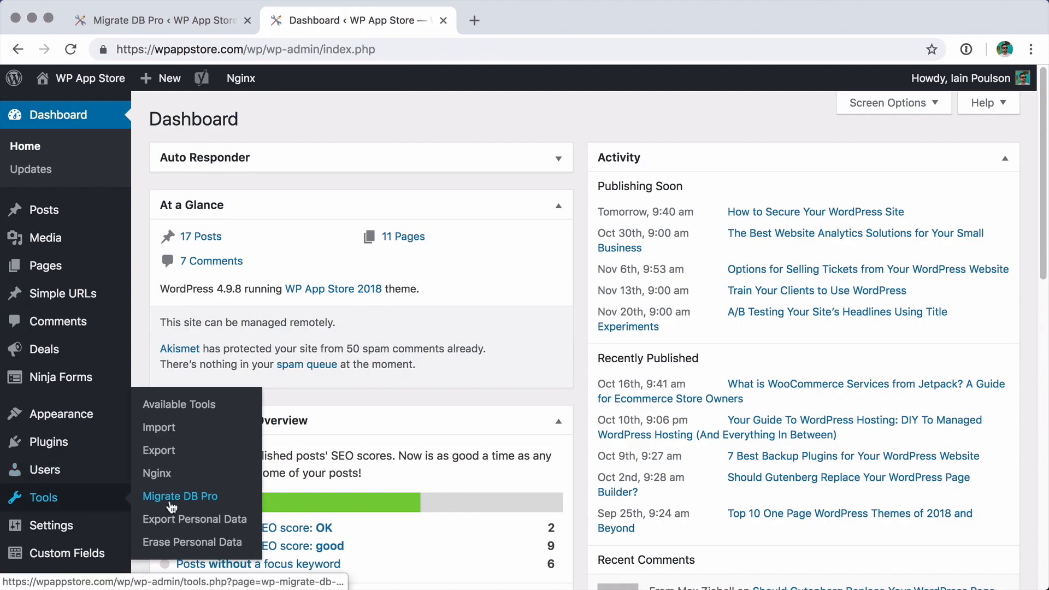
Check the live site's settings, return to dev, and retry the Pull connection.
{"action": "left_click", "coordinate": [179, 496]}
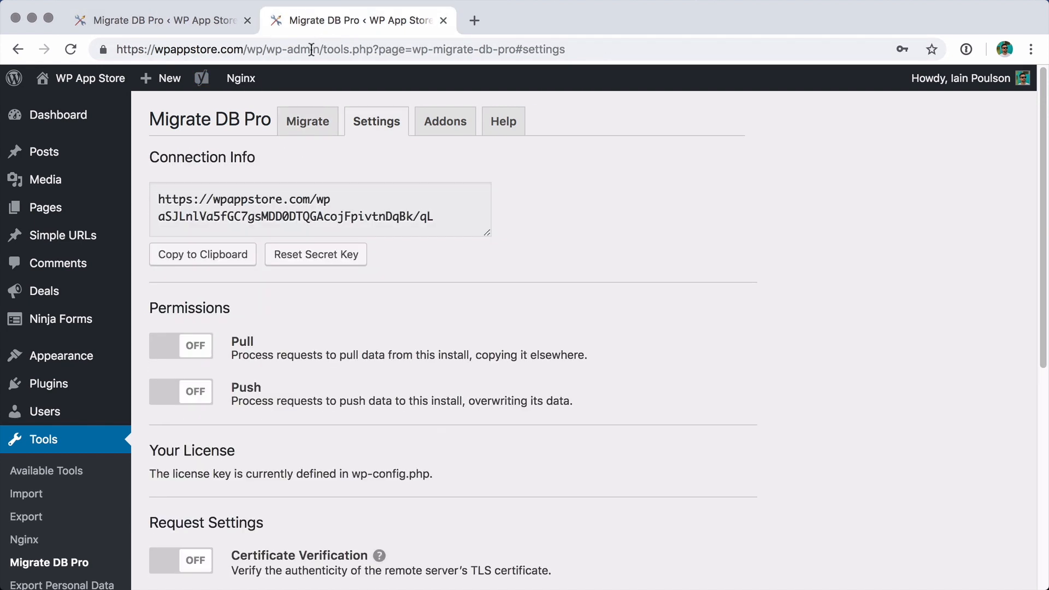
{"action": "mouse_move", "coordinate": [261, 343]}
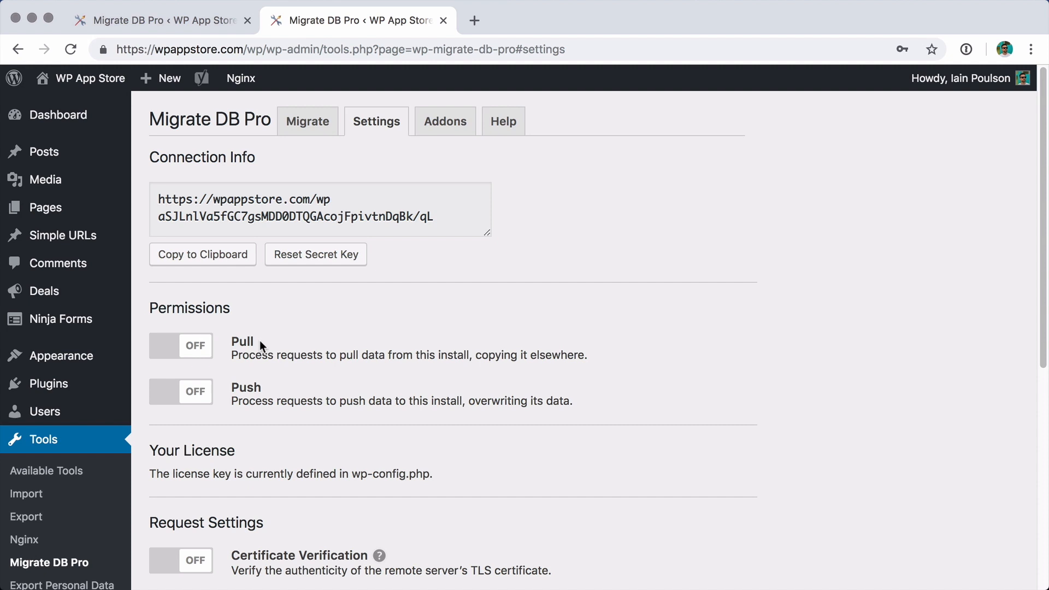
{"action": "left_click", "coordinate": [161, 20]}
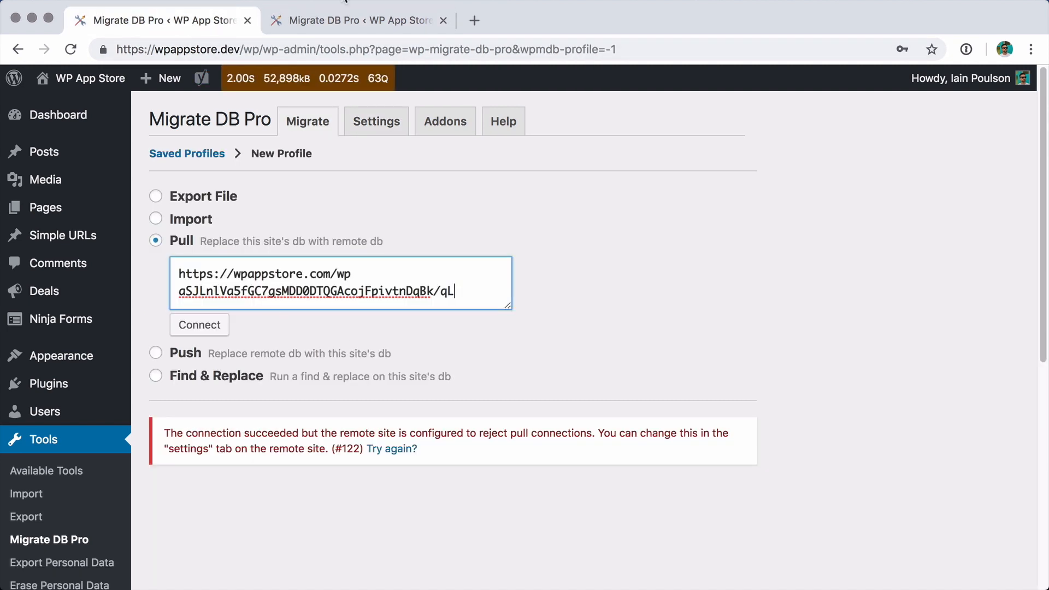
{"action": "left_click", "coordinate": [357, 20]}
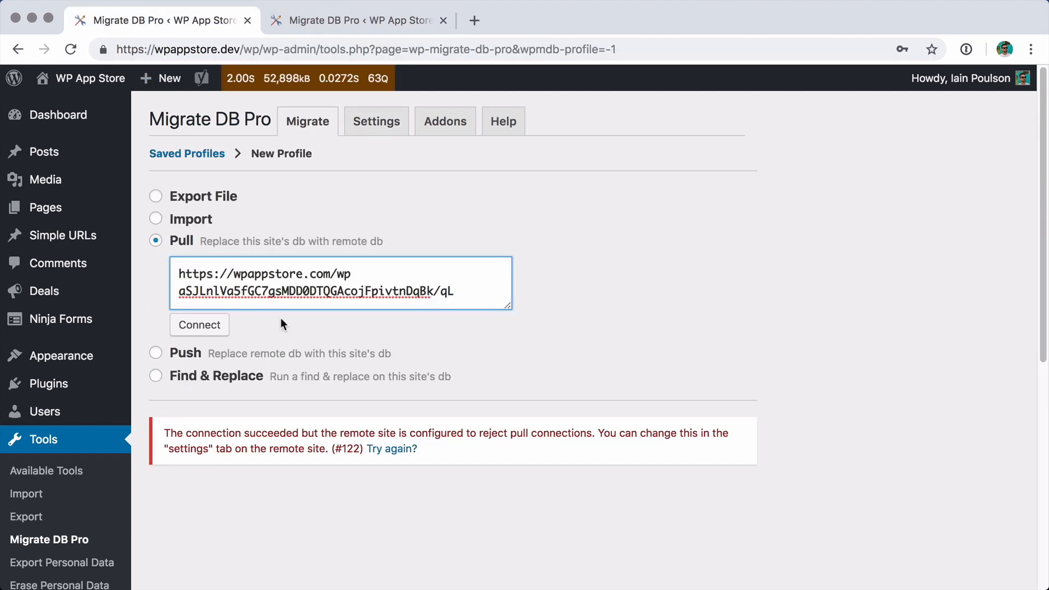
{"action": "left_click", "coordinate": [393, 449]}
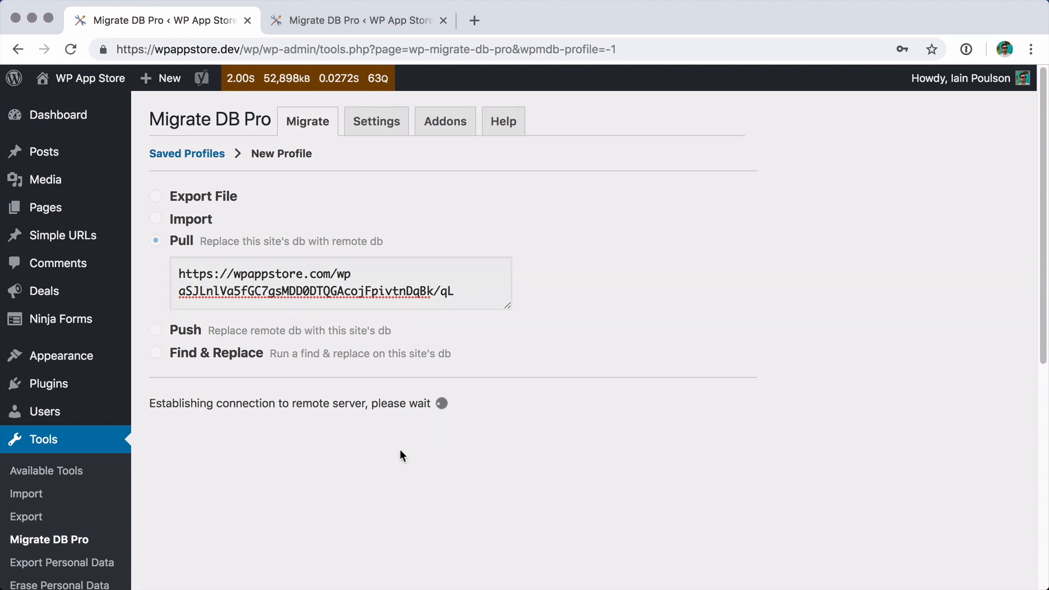
Add a find-and-replace row, then delete the empty row.
{"action": "scroll", "scroll_direction": "down", "scroll_amount": 3}
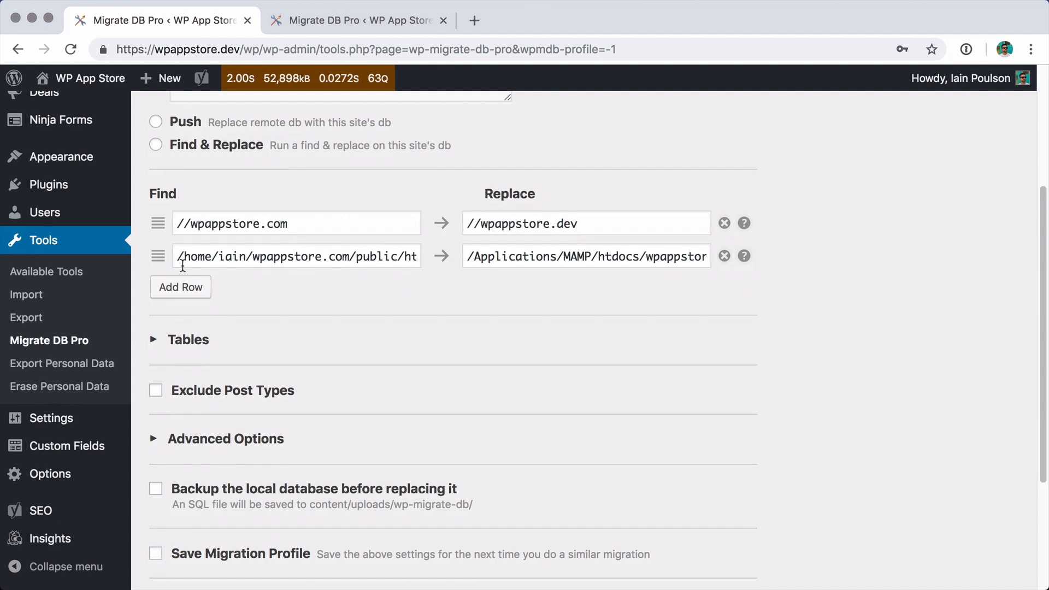
{"action": "left_click", "coordinate": [180, 287]}
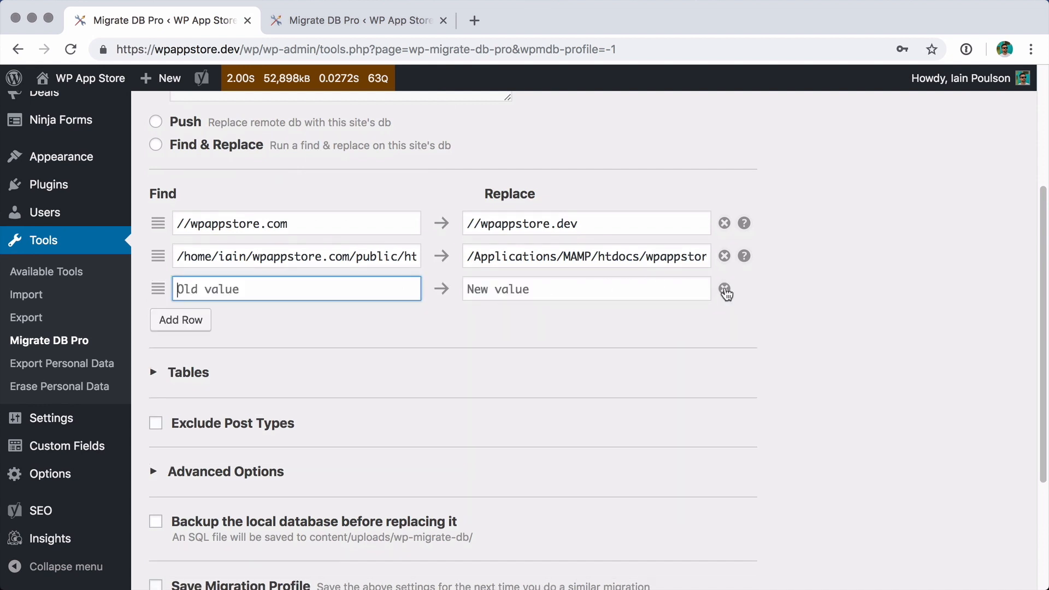
{"action": "left_click", "coordinate": [725, 292]}
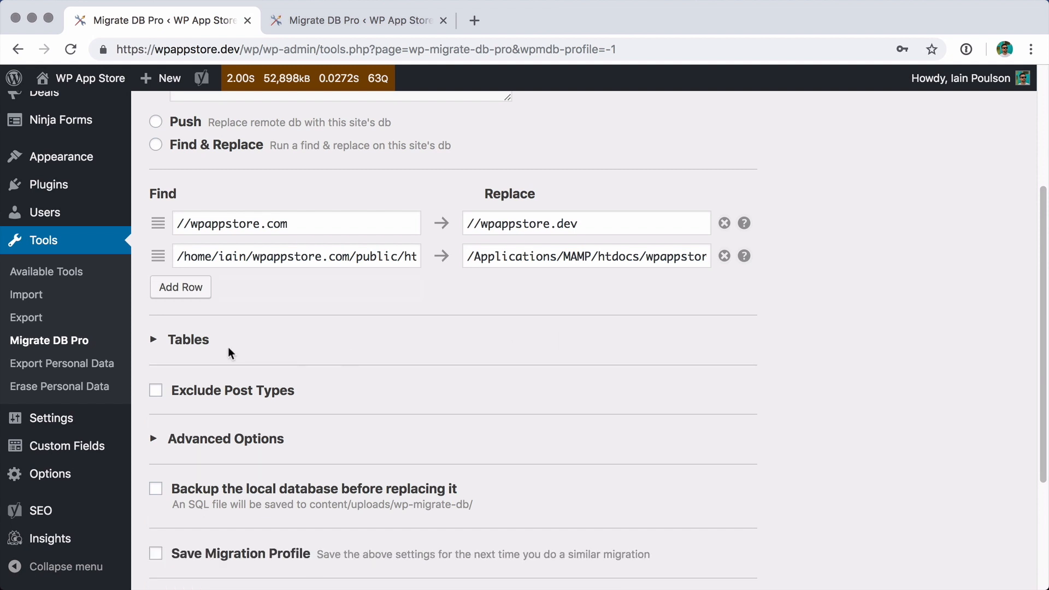
{"action": "mouse_move", "coordinate": [159, 347]}
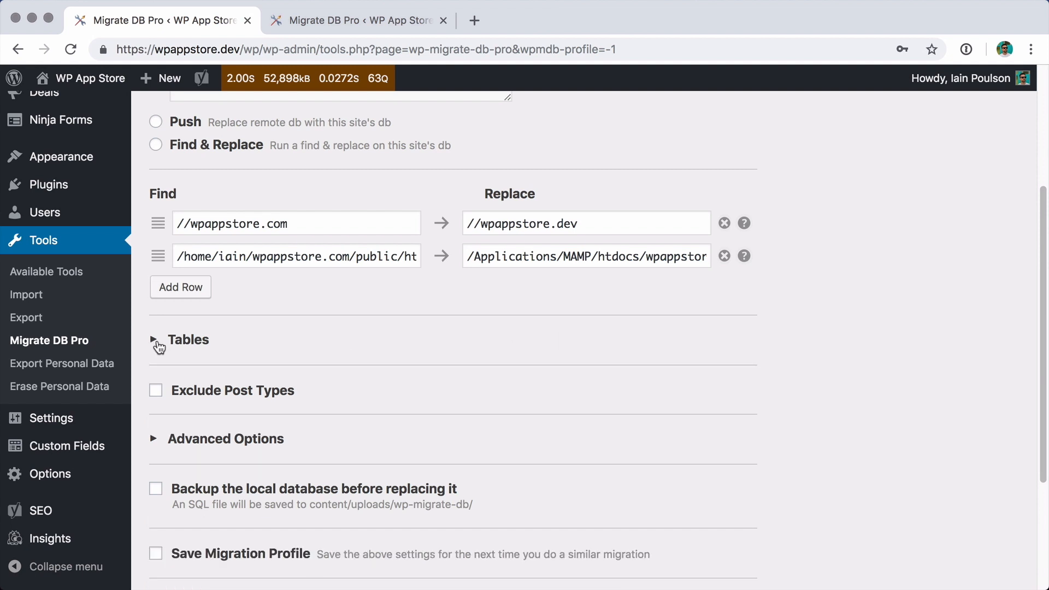
Migrate all tables except the iwp backup tables, and enable Exclude Post Types.
{"action": "left_click", "coordinate": [159, 340]}
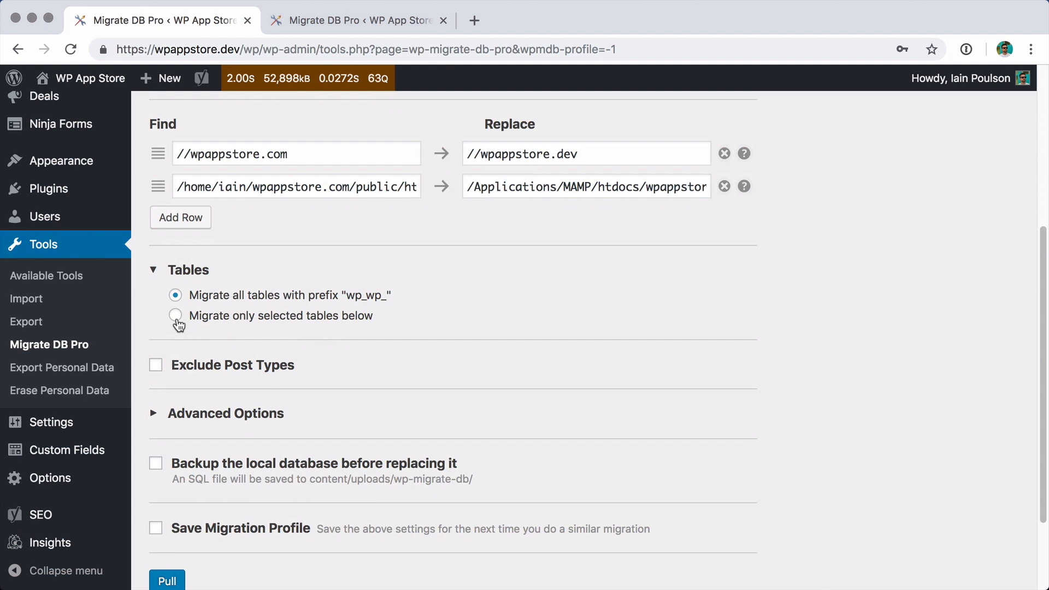
{"action": "left_click", "coordinate": [175, 316]}
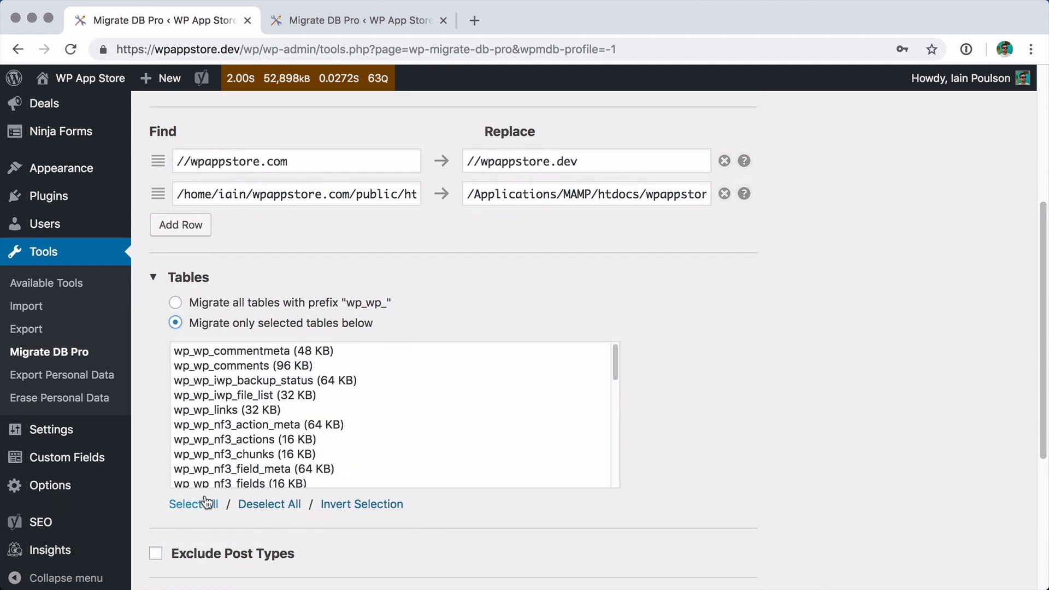
{"action": "left_click", "coordinate": [188, 504]}
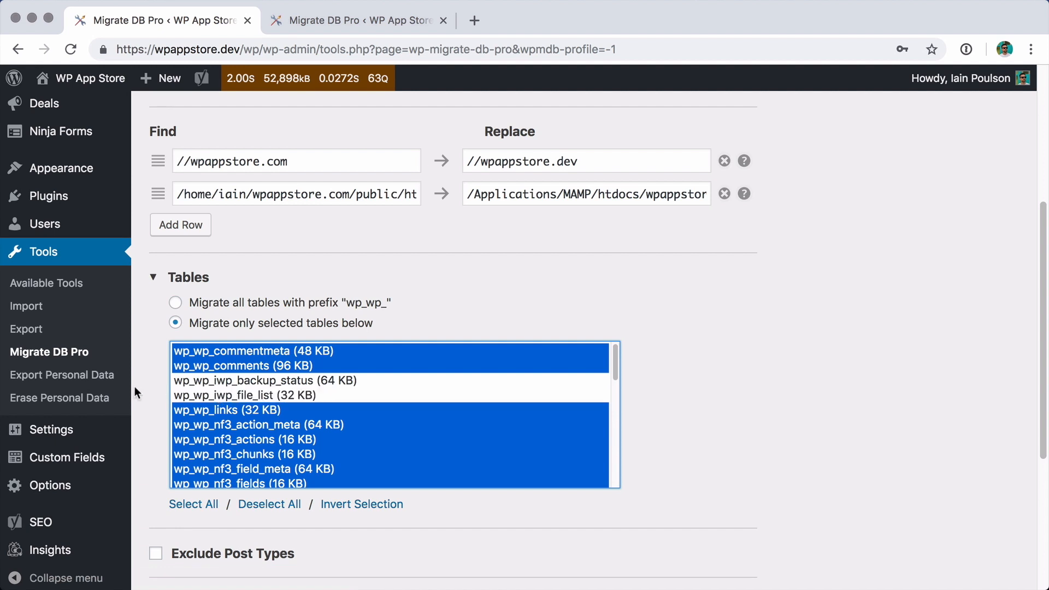
{"action": "scroll", "scroll_direction": "down", "scroll_amount": 3}
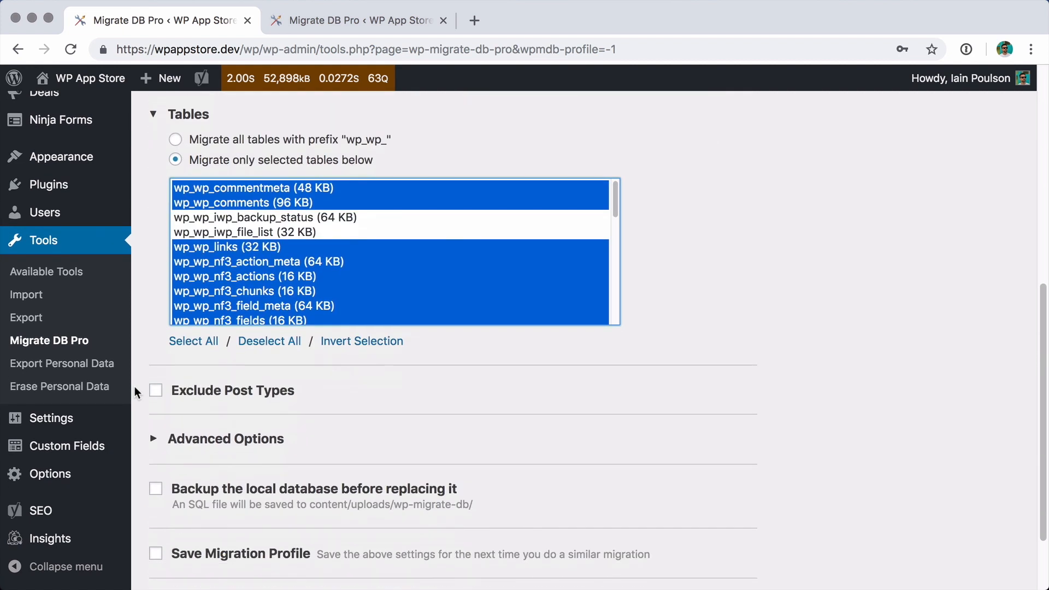
{"action": "left_click", "coordinate": [155, 390]}
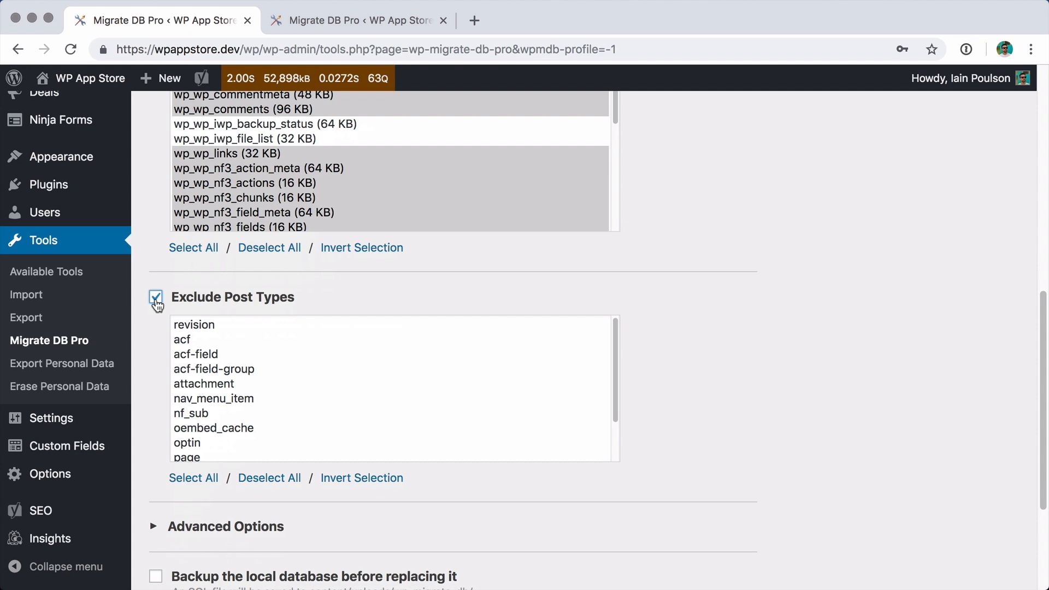
Turn off post-type exclusion; exclude spam comments and the active_plugins setting.
{"action": "left_click", "coordinate": [155, 297]}
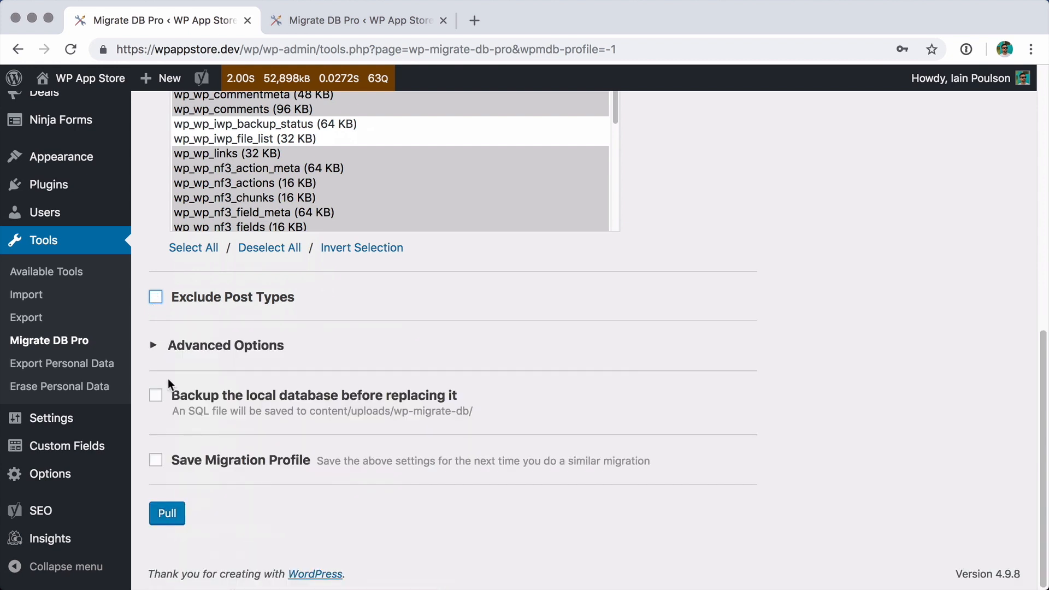
{"action": "left_click", "coordinate": [153, 345]}
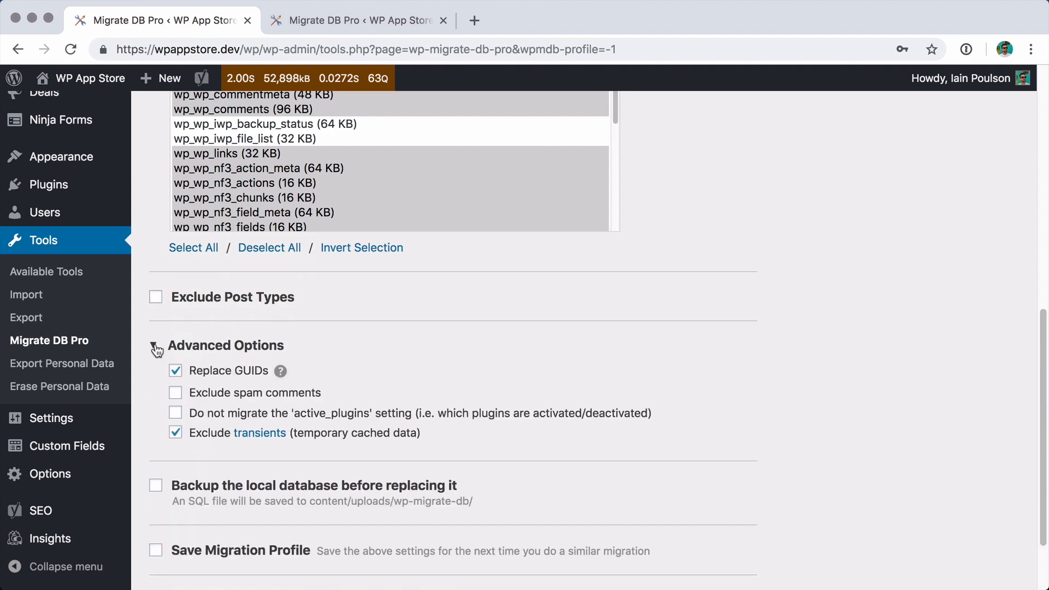
{"action": "left_click", "coordinate": [175, 393]}
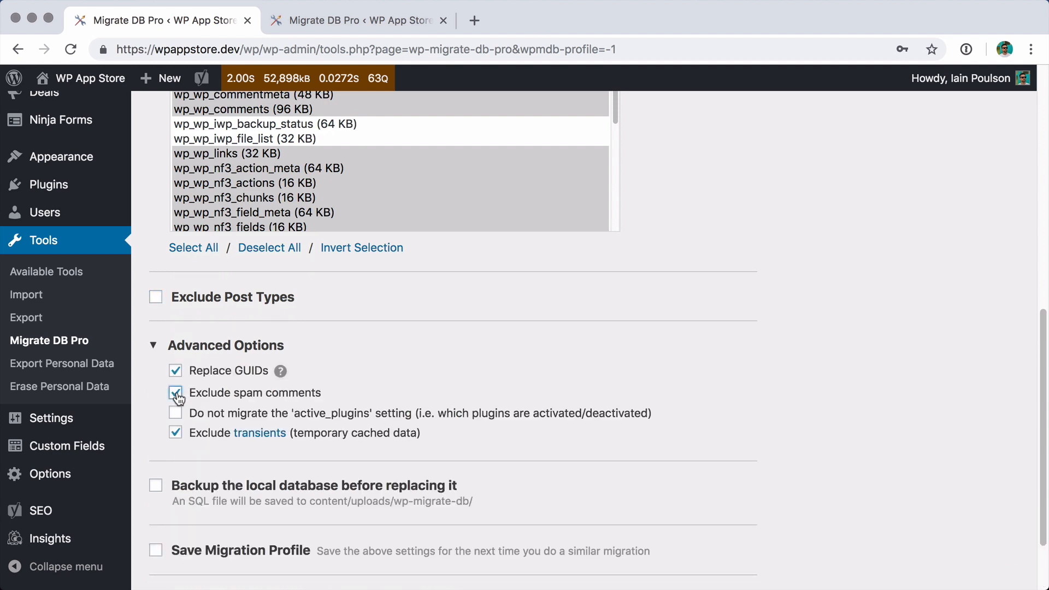
{"action": "left_click", "coordinate": [175, 392]}
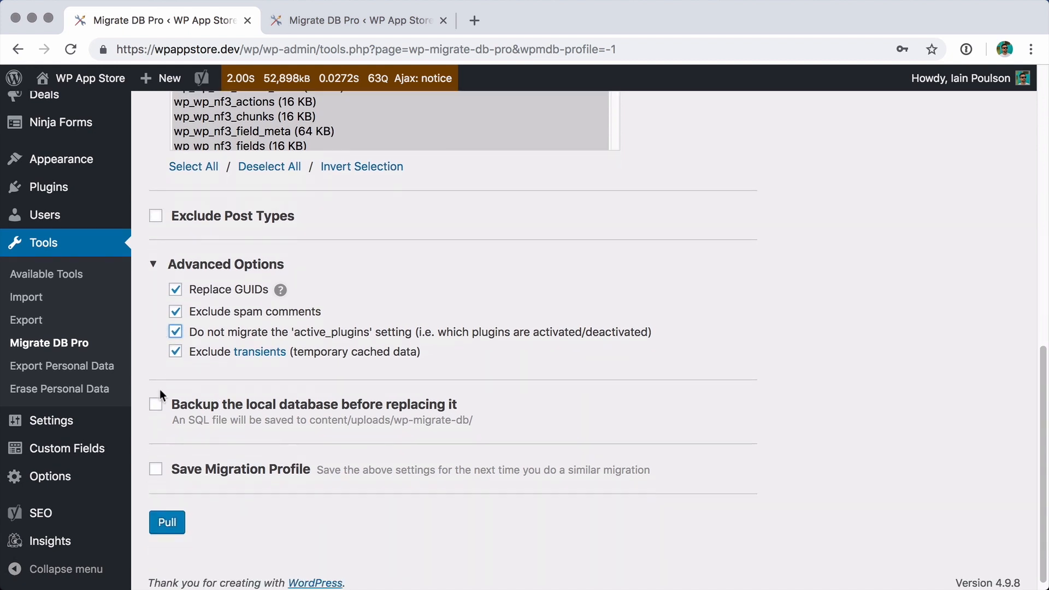
{"action": "mouse_move", "coordinate": [169, 461]}
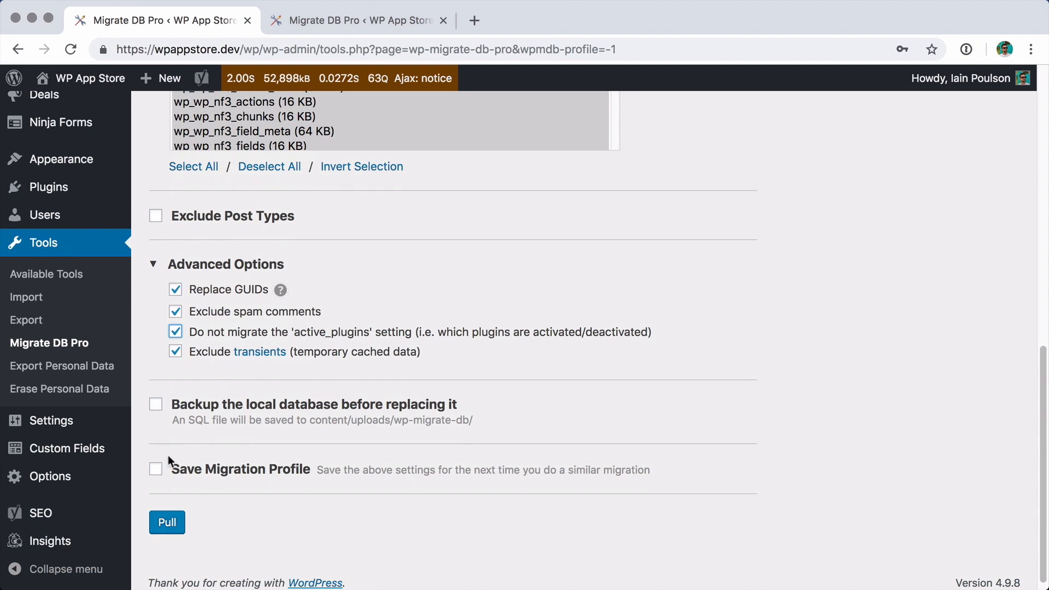
{"action": "mouse_move", "coordinate": [160, 480]}
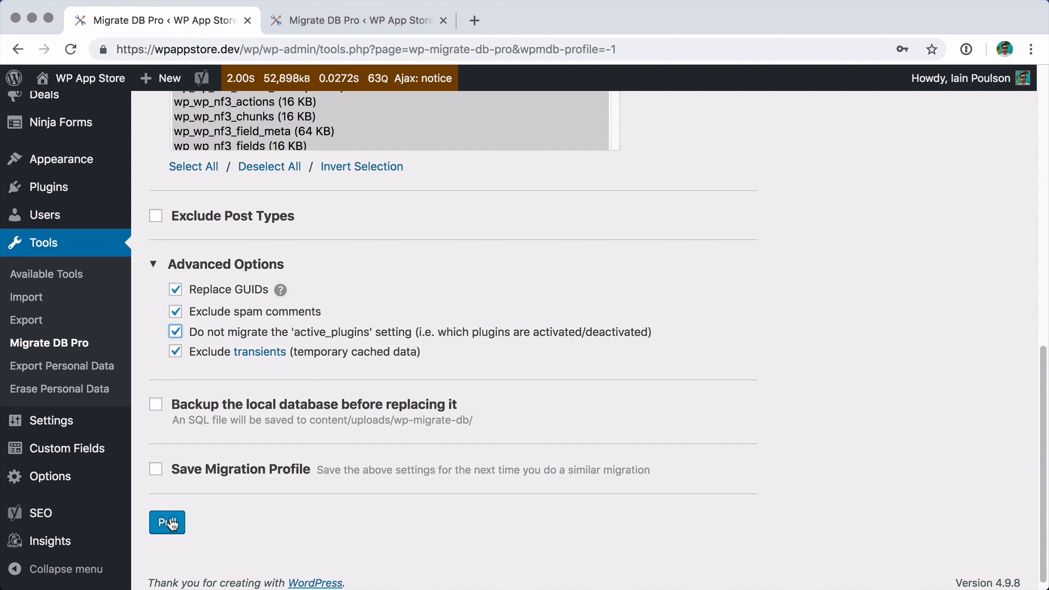
Start the pull, show per-table progress, and pause then resume until 33 tables finish.
{"action": "left_click", "coordinate": [167, 522]}
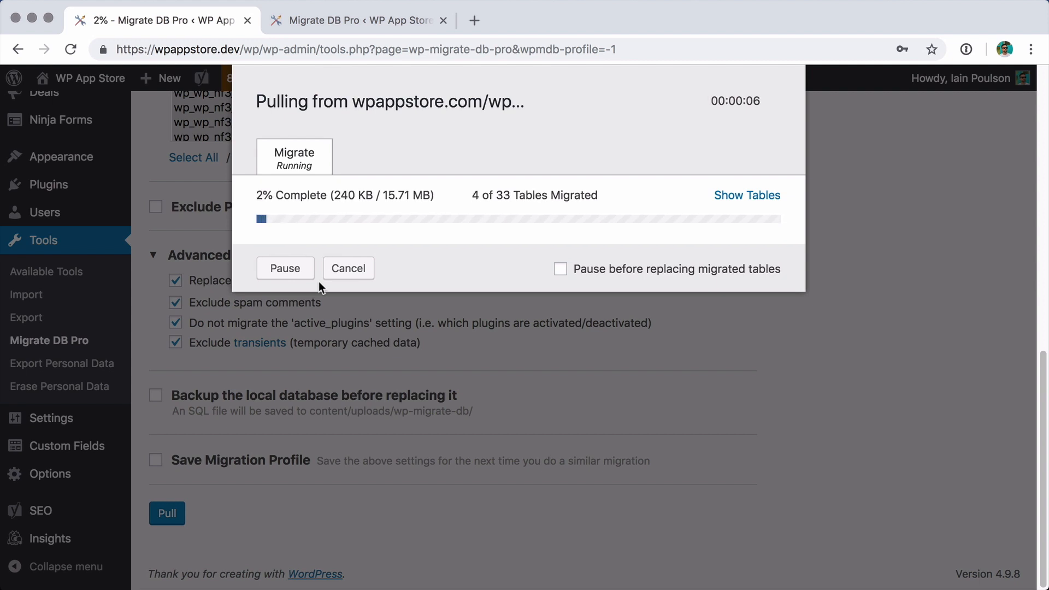
{"action": "left_click", "coordinate": [746, 195]}
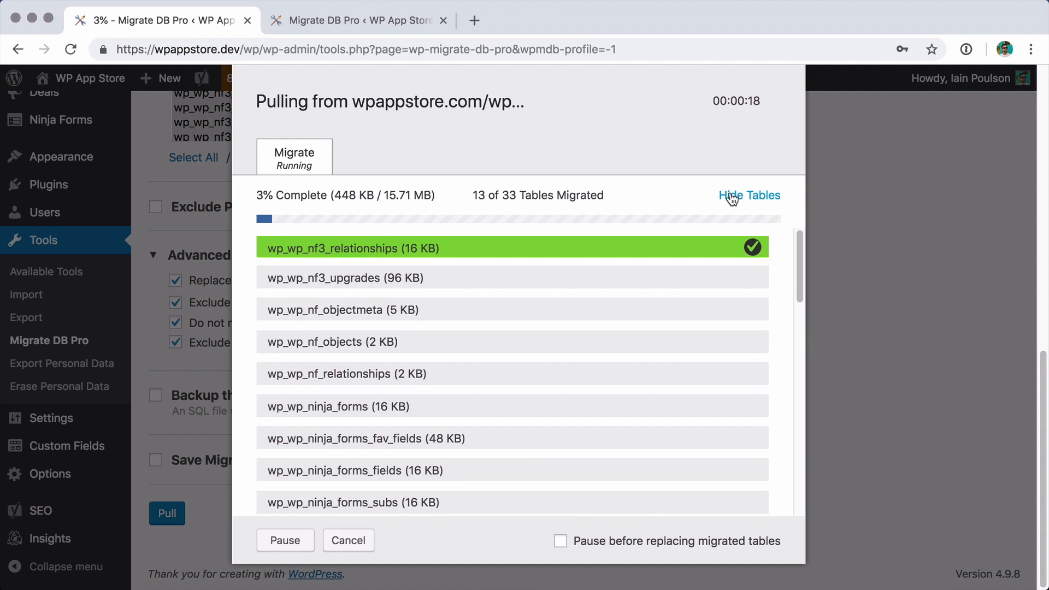
{"action": "left_click", "coordinate": [284, 539]}
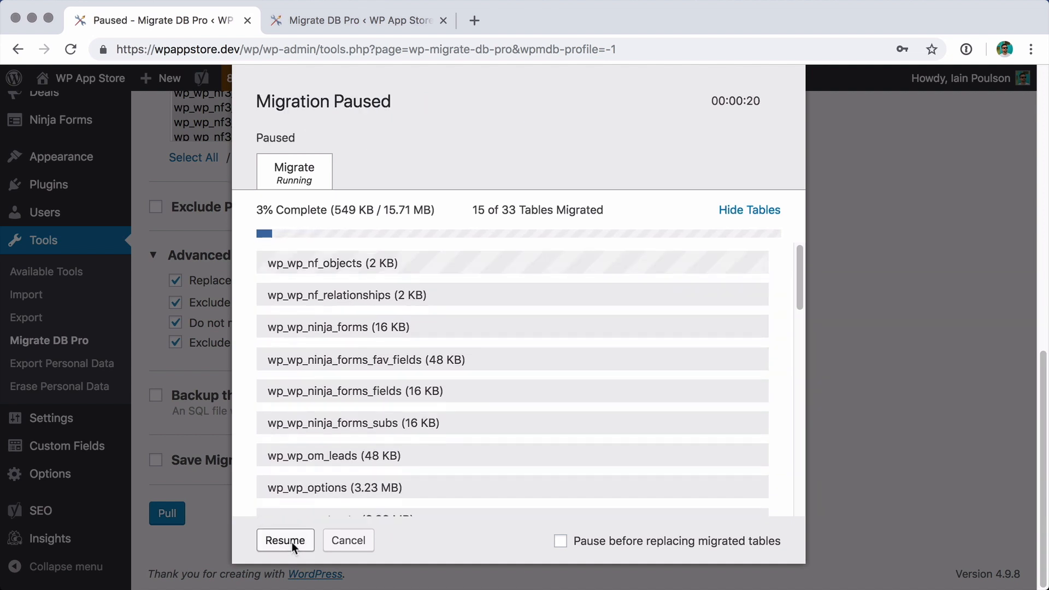
{"action": "left_click", "coordinate": [286, 540]}
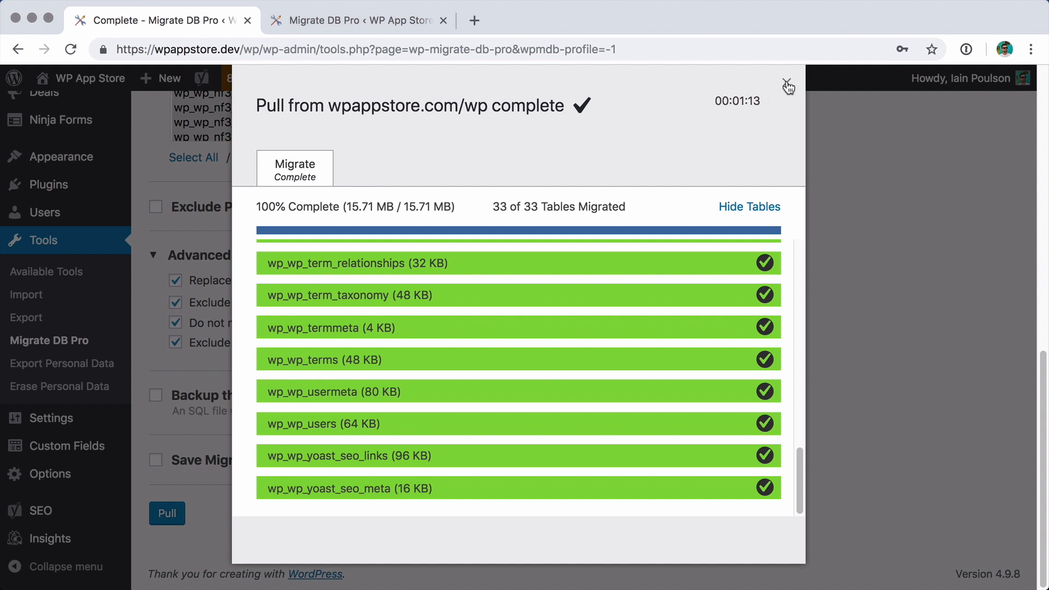
Close the completed migration summary to reach the dev dashboard showing 17 posts.
{"action": "left_click", "coordinate": [788, 86]}
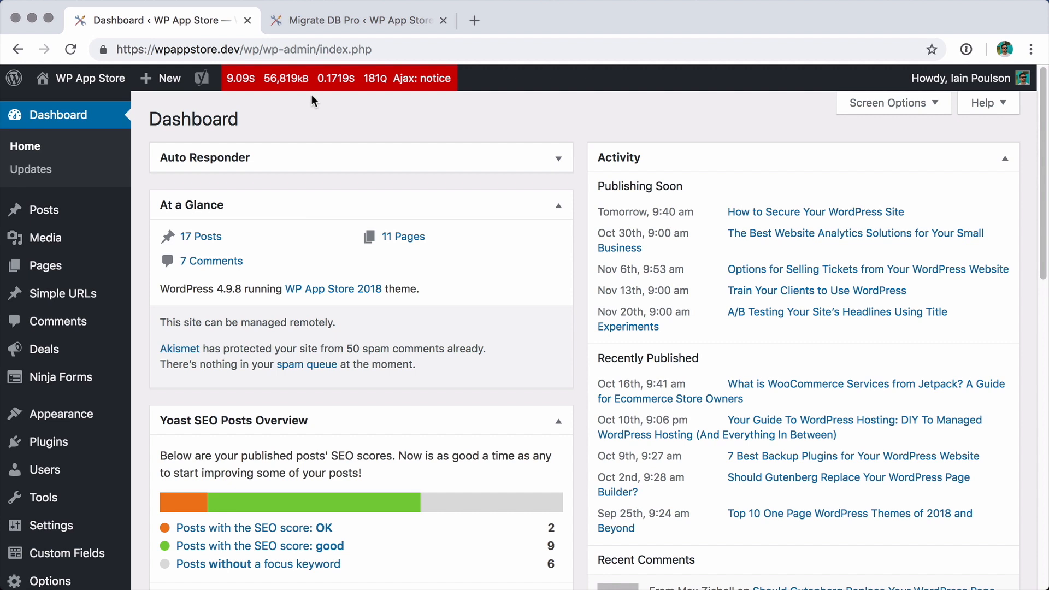
{"action": "mouse_move", "coordinate": [293, 34]}
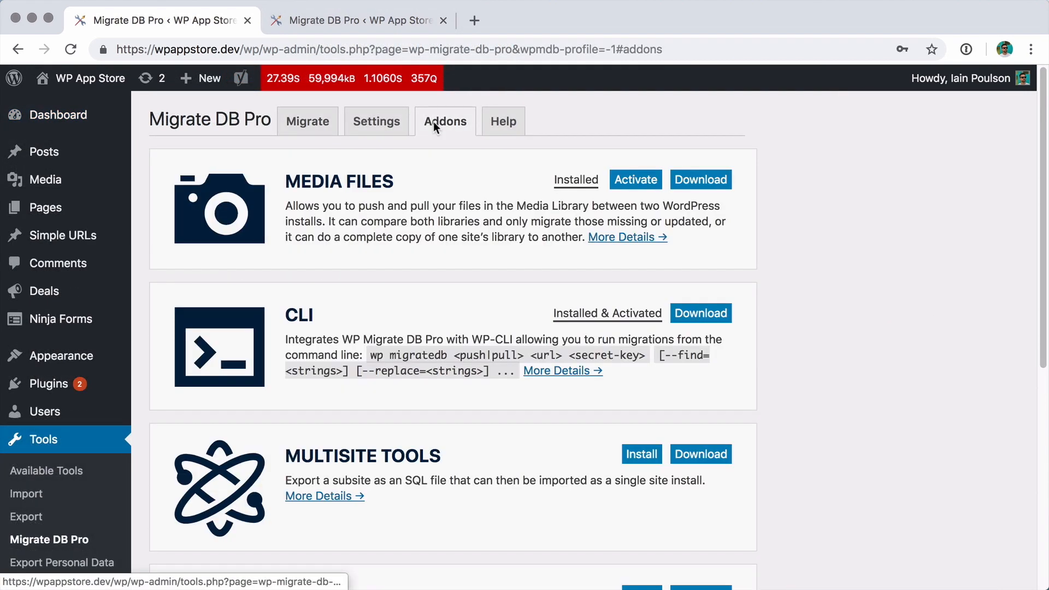
Scroll through the Addons page to review Media Files, CLI and Multisite Tools.
{"action": "scroll", "scroll_direction": "down", "scroll_amount": 3}
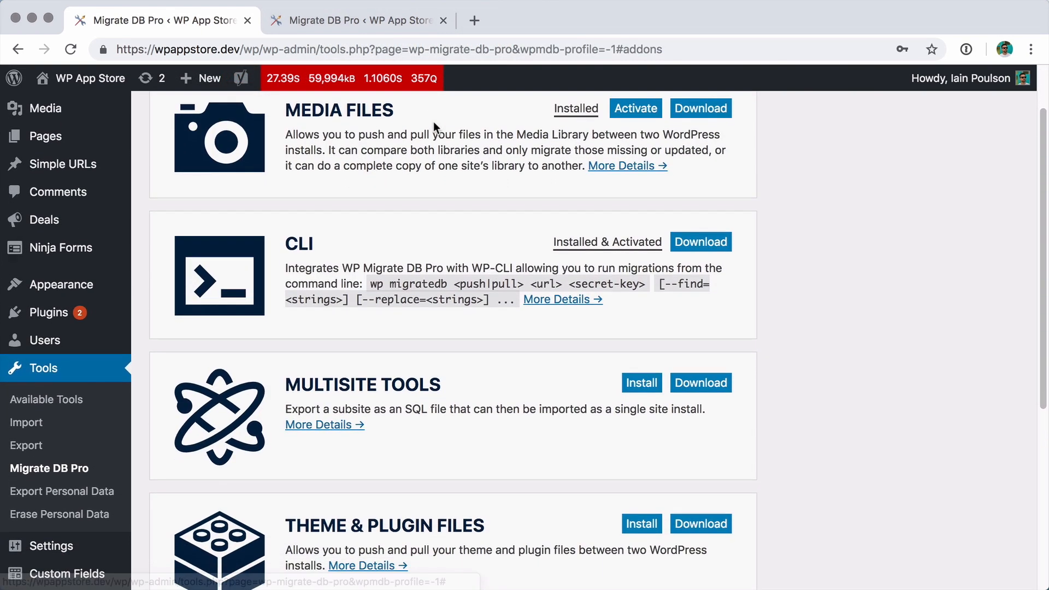